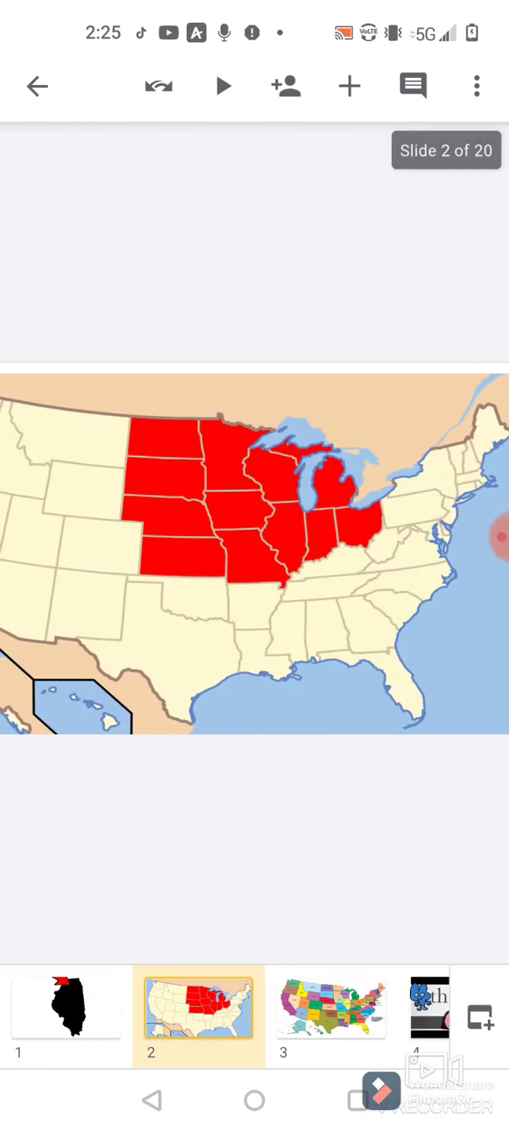
Browse the filmstrip from the Midwest map slide to slide 4, the 4th of July collage.
{"action": "left_click", "coordinate": [330, 1012]}
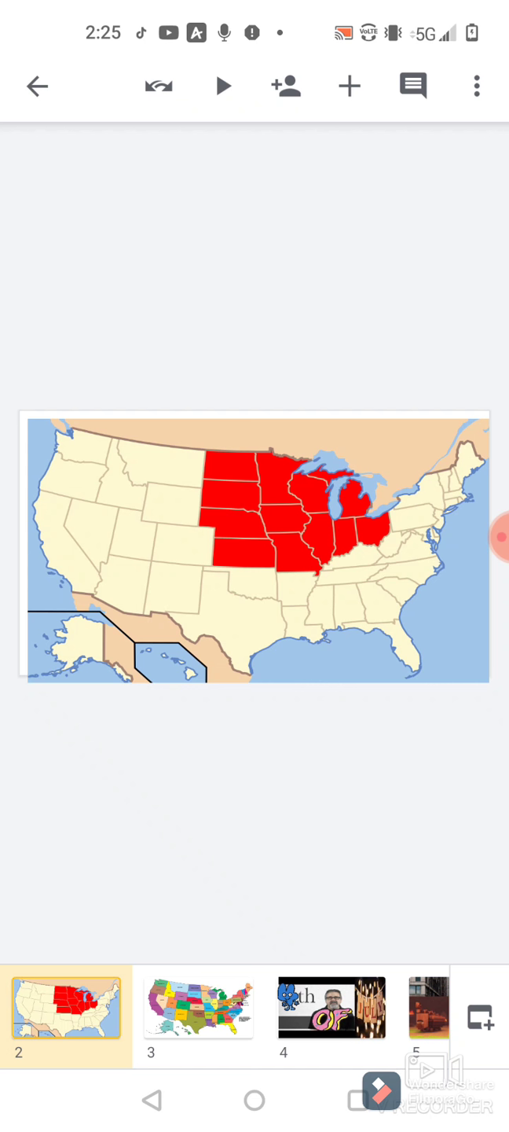
{"action": "scroll", "scroll_direction": "right", "scroll_amount": 3}
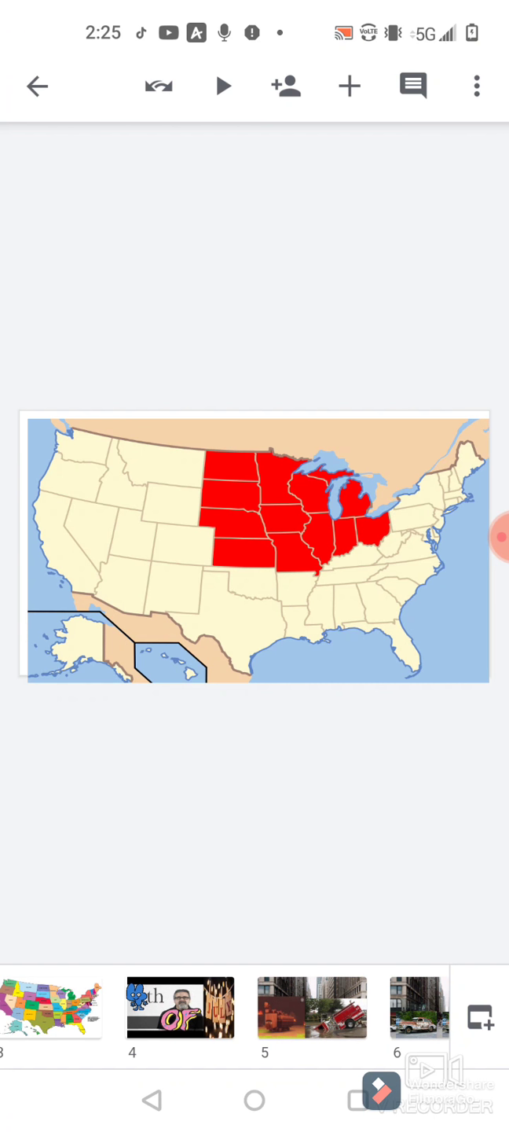
{"action": "left_click", "coordinate": [180, 1009]}
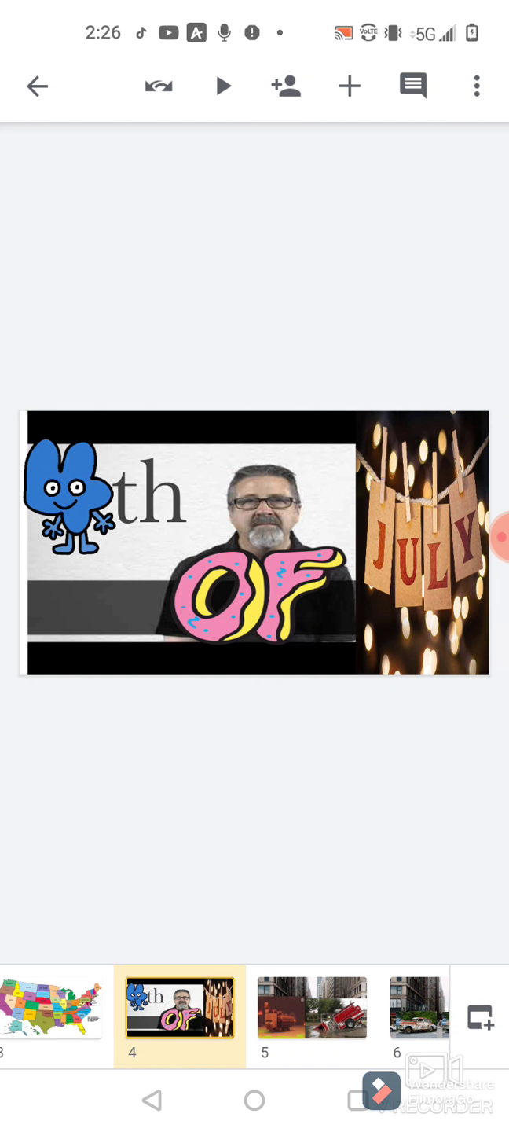
Advance to slide 6, the rusty old cars on a city street.
{"action": "left_click", "coordinate": [310, 1010]}
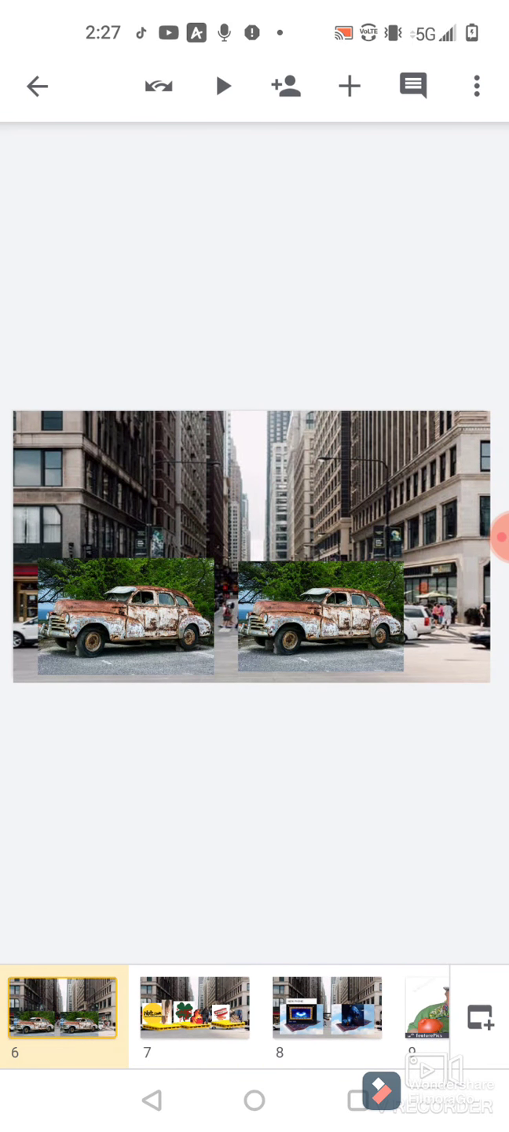
Step through the parade-floats slide to slide 8, the NEW PHONE flying carpet.
{"action": "left_click", "coordinate": [195, 1007]}
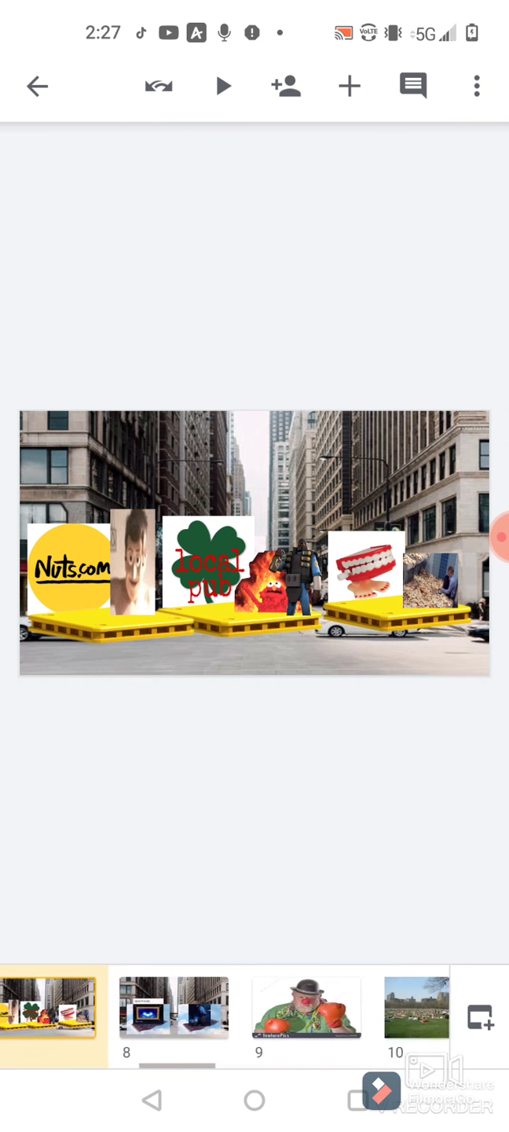
{"action": "left_click", "coordinate": [160, 1014]}
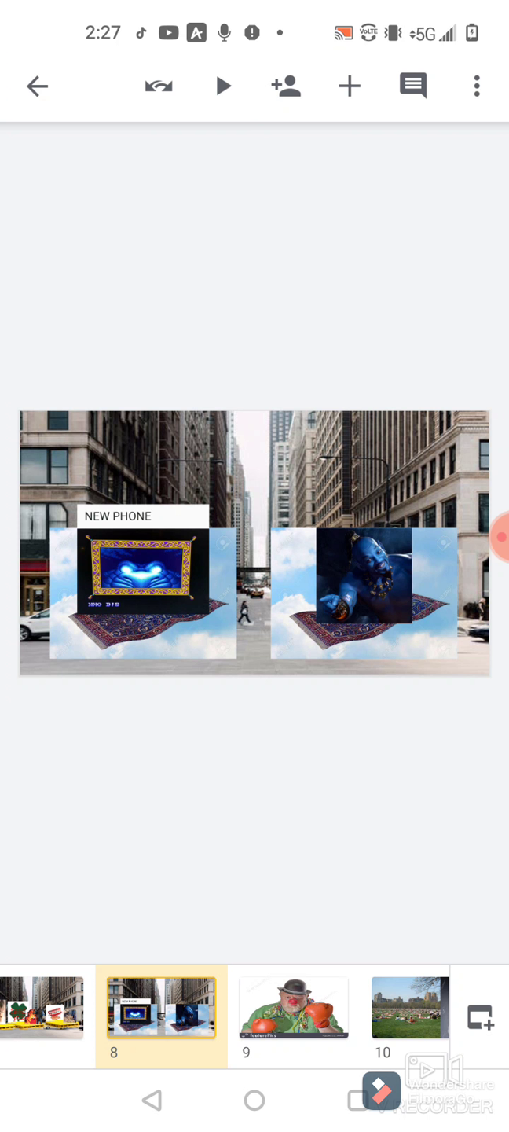
Advance past the crowded-park singer slide to slide 12, the Pop-Its fireworks packages.
{"action": "left_click", "coordinate": [293, 1014]}
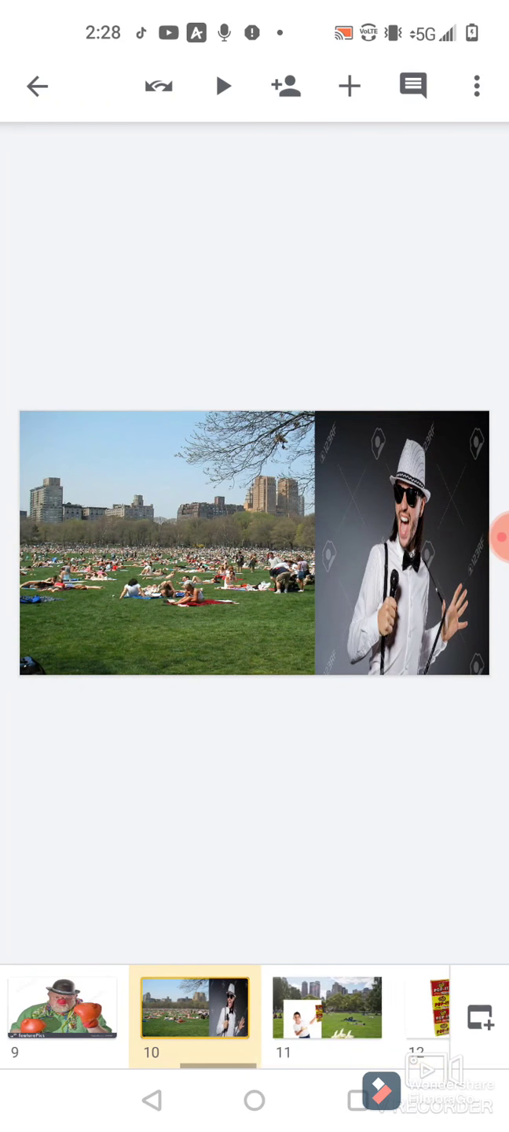
{"action": "left_click", "coordinate": [326, 1016]}
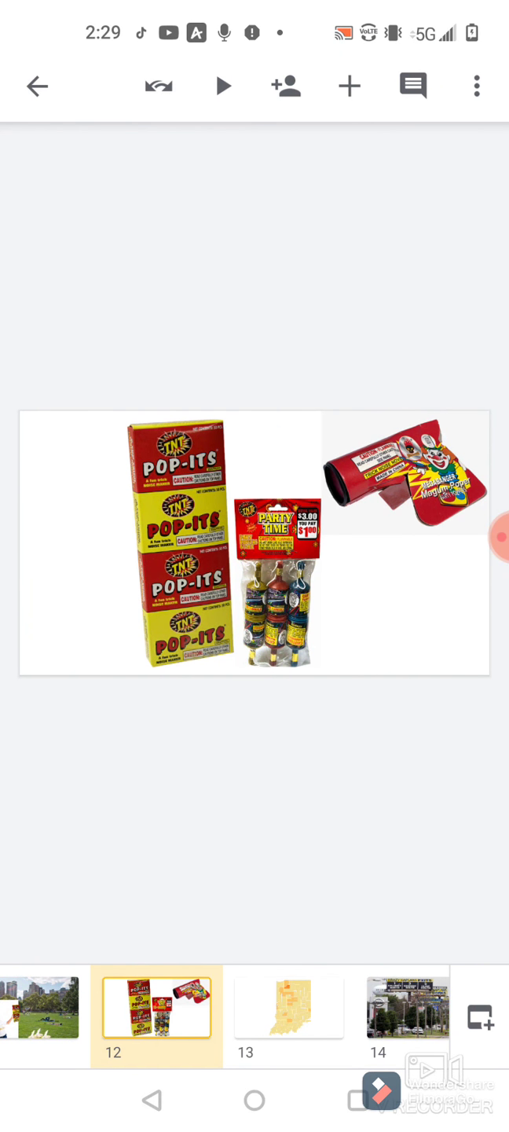
Advance to slide 14, the roadside Krazy Kaplans Fireworks billboards.
{"action": "left_click", "coordinate": [290, 1015]}
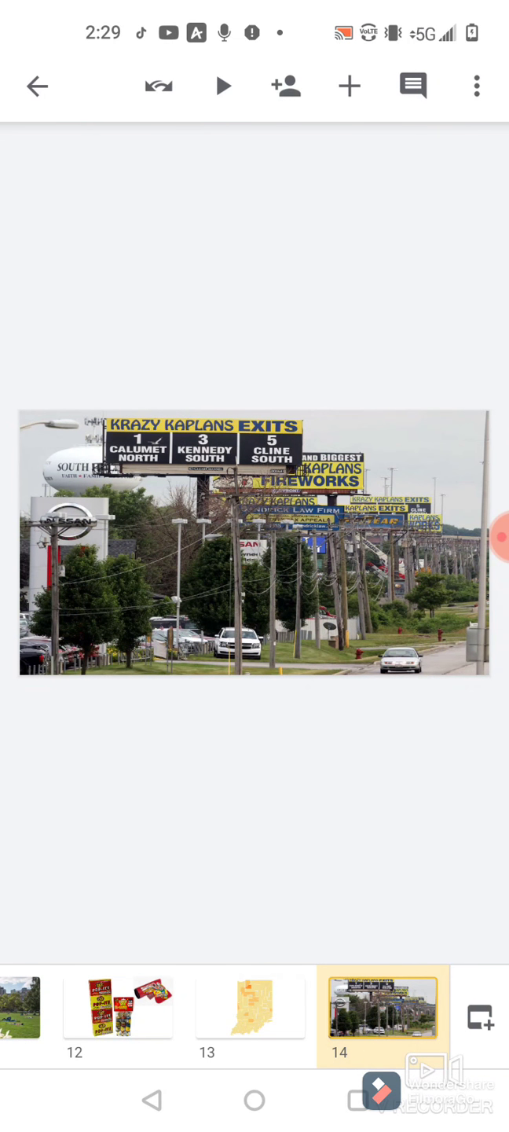
Swipe the filmstrip ahead toward slide 19 with the red-and-white ball image.
{"action": "scroll", "scroll_direction": "left", "scroll_amount": 3}
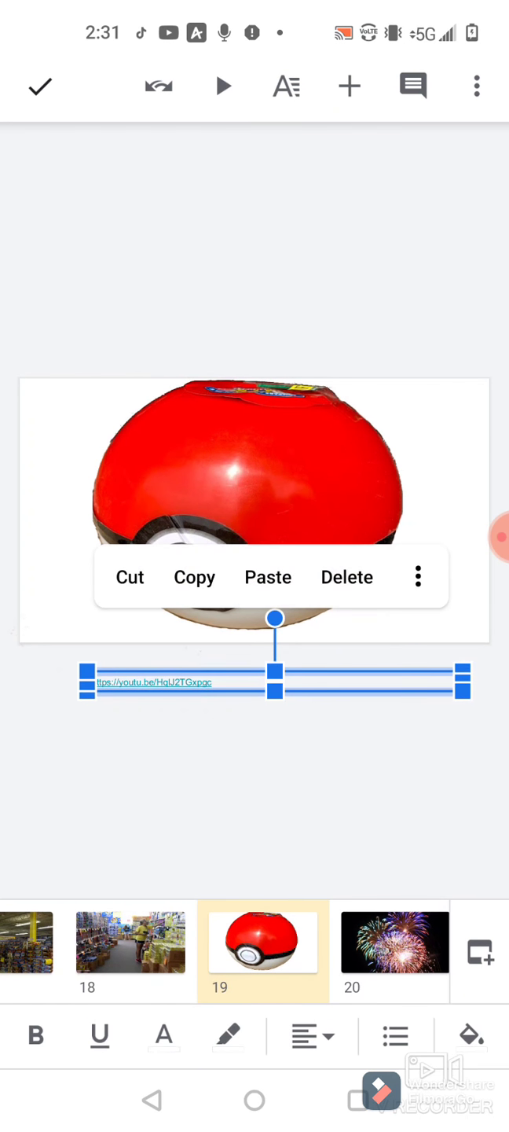
Launch slide 19's YouTube link so 'Electrode, use self destruct' loads in the browser.
{"action": "left_click", "coordinate": [194, 577]}
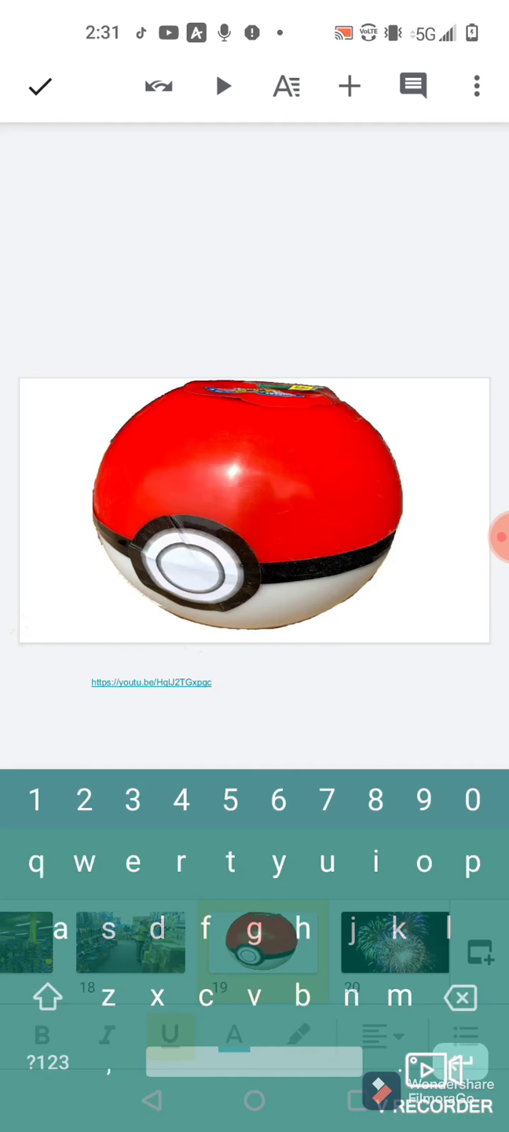
{"action": "left_click", "coordinate": [151, 682]}
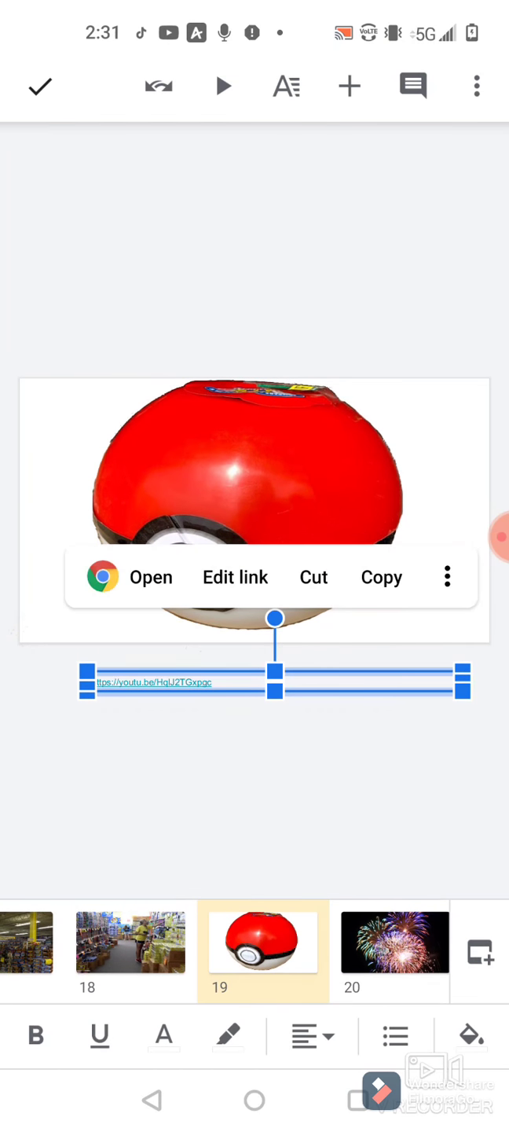
{"action": "left_click", "coordinate": [150, 577]}
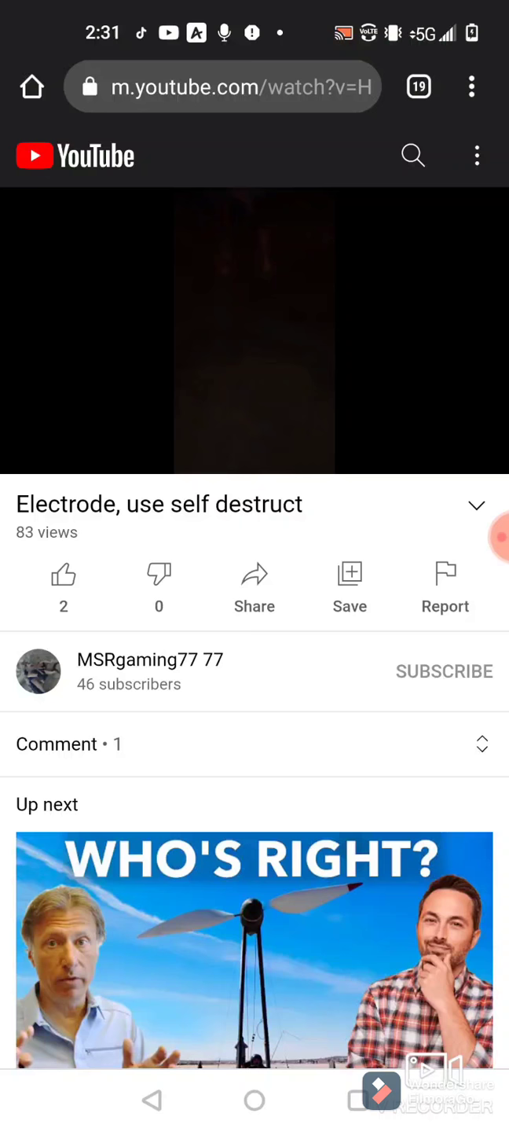
Play the Electrode video, then return to the deck on slide 20's fireworks display.
{"action": "left_click", "coordinate": [255, 337]}
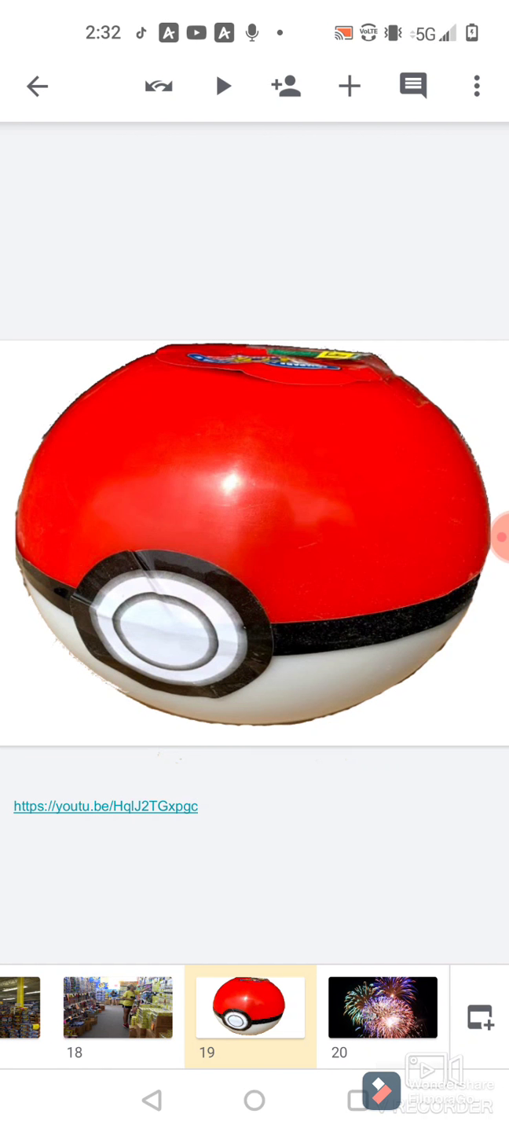
{"action": "left_click", "coordinate": [380, 1007]}
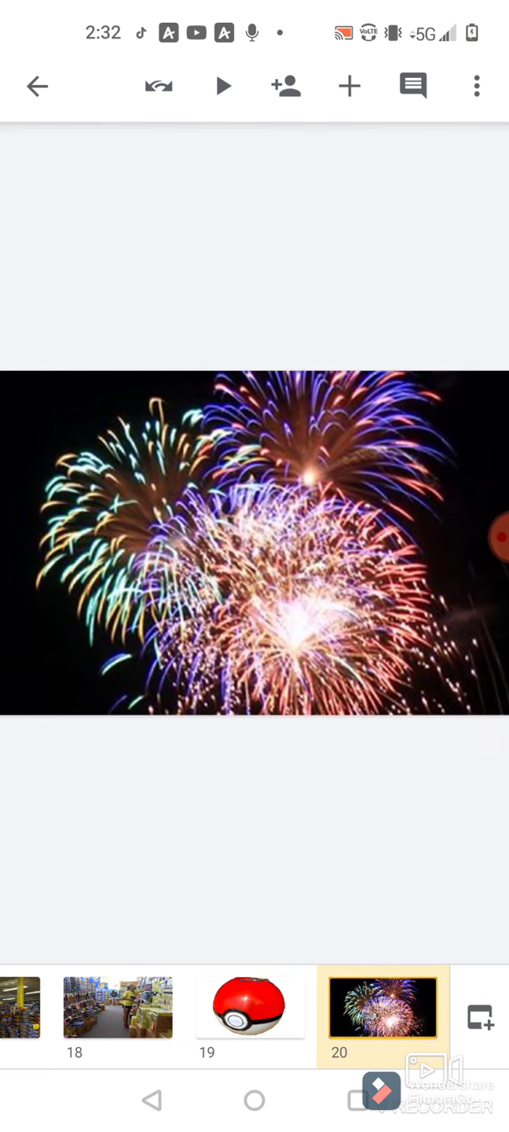